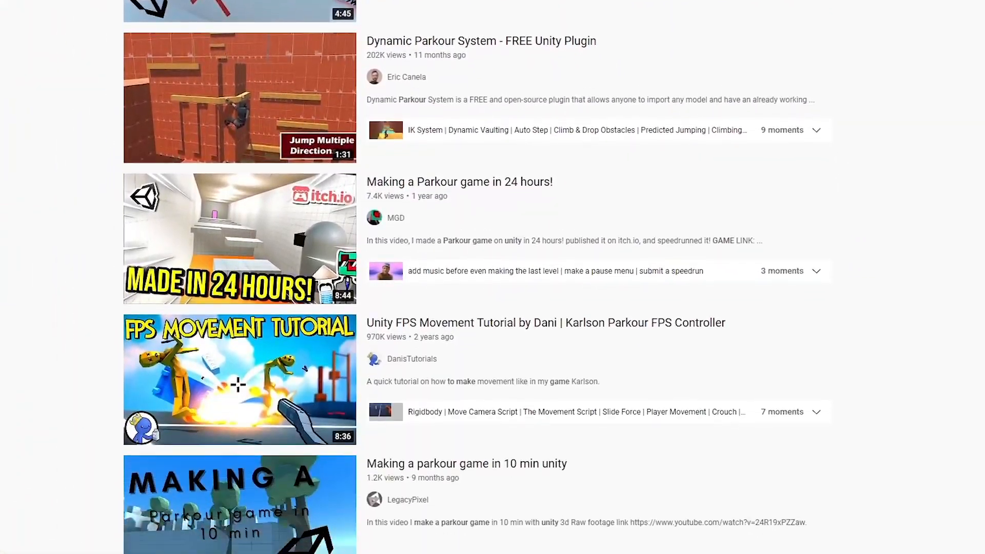
# Launch Unity Hub from its desktop shortcut to open the parkour project
pyautogui.scroll(-3)
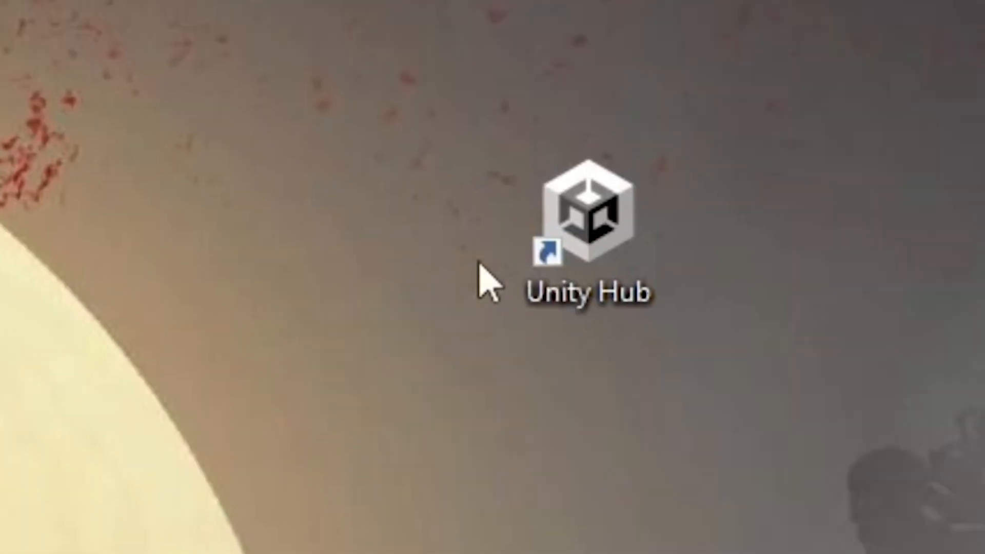
pyautogui.doubleClick(584, 218)
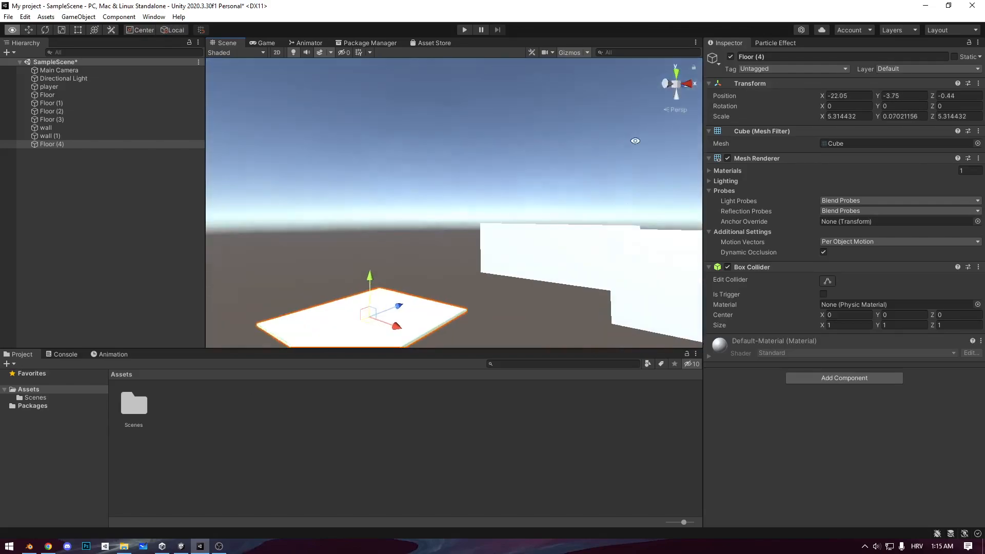
# Toggle play mode to check the Depth Of Field and Motion Blur overrides
pyautogui.click(463, 30)
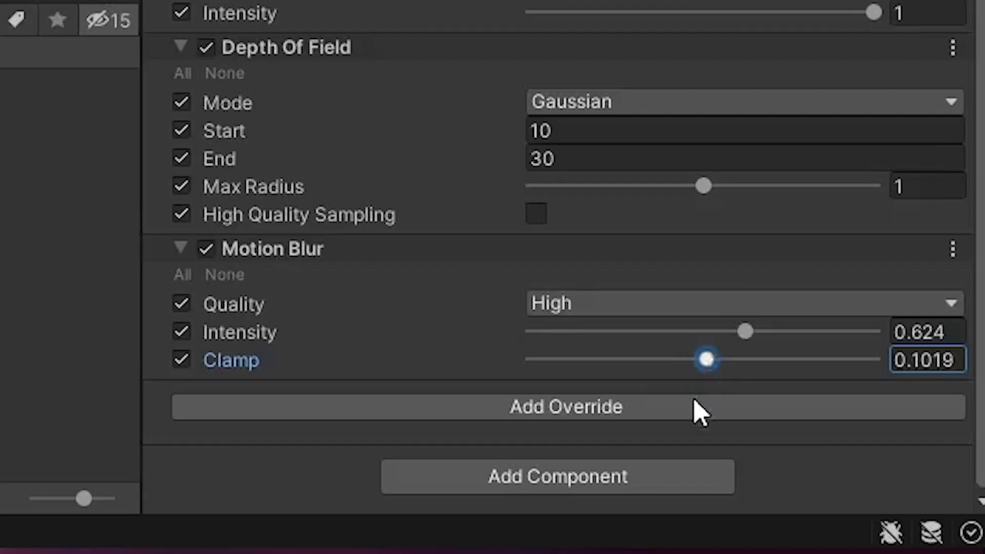
pyautogui.click(464, 30)
pyautogui.write('plaz')
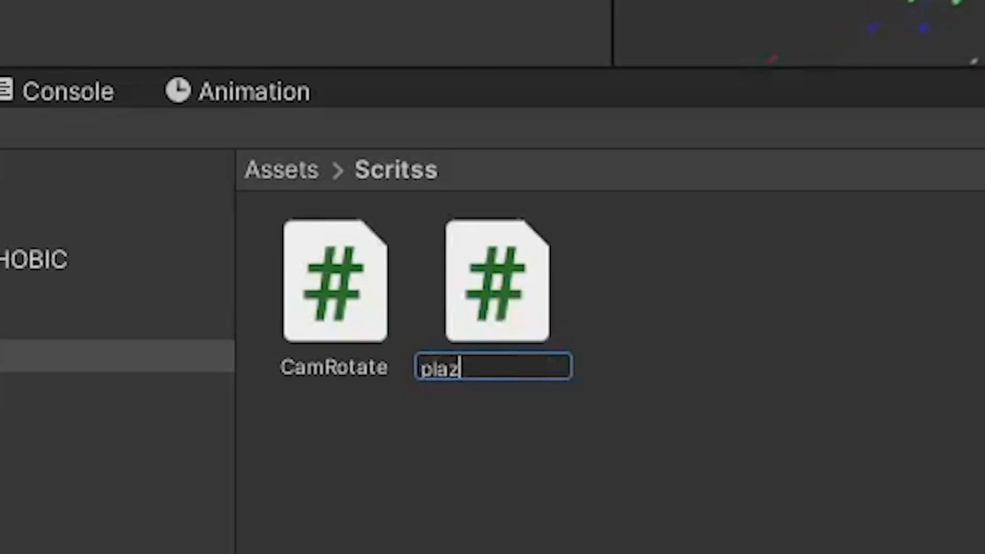
# Name the new C# script 'playerLook' beside CamRotate in the Scritss folder
pyautogui.write('playerLook')
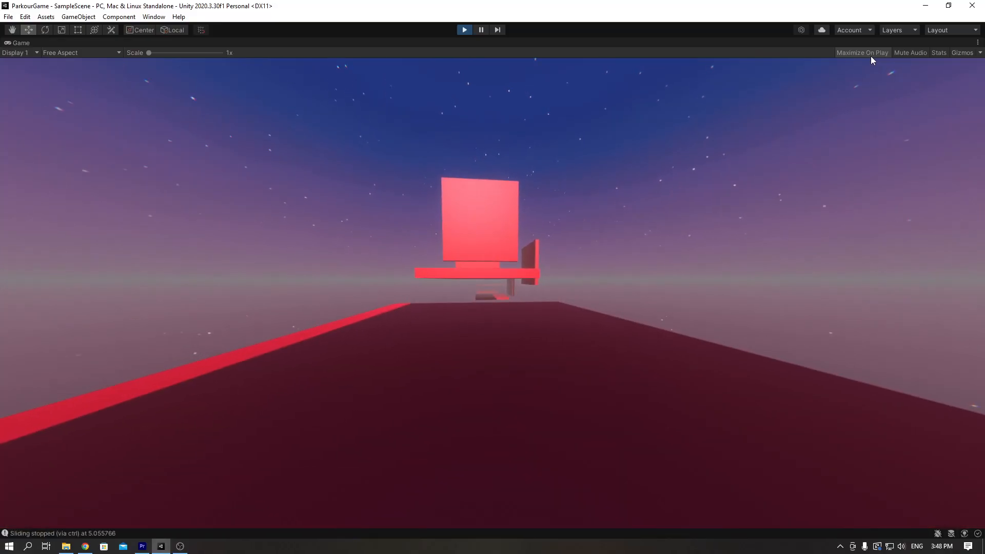
# Create a new C# script and run the red level, with rb of VelocityText logged unassigned
pyautogui.click(463, 30)
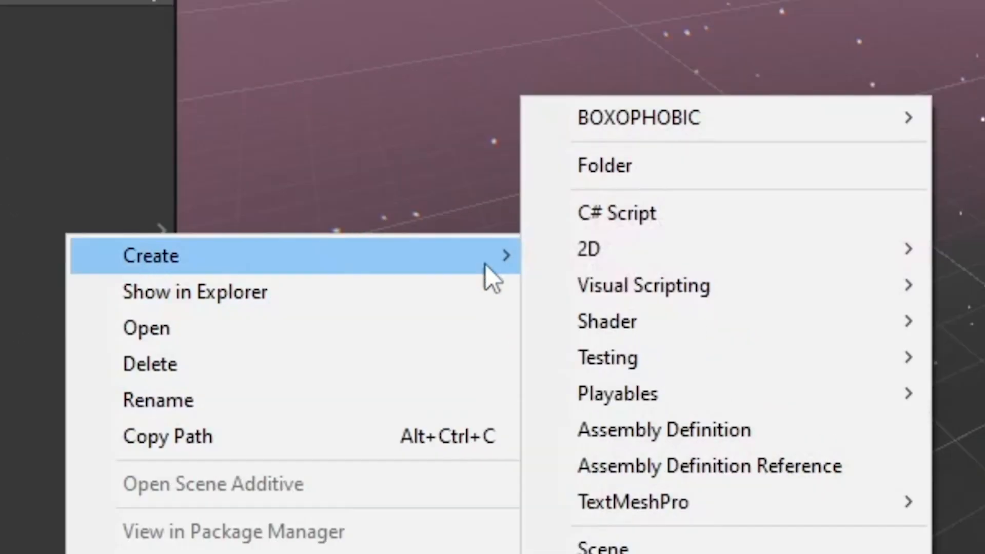
pyautogui.click(616, 212)
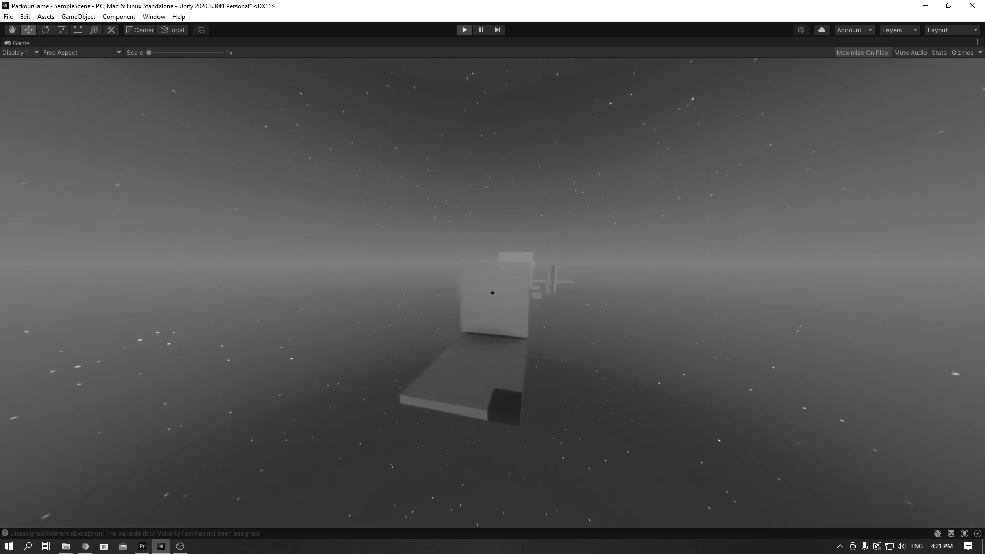
pyautogui.click(464, 29)
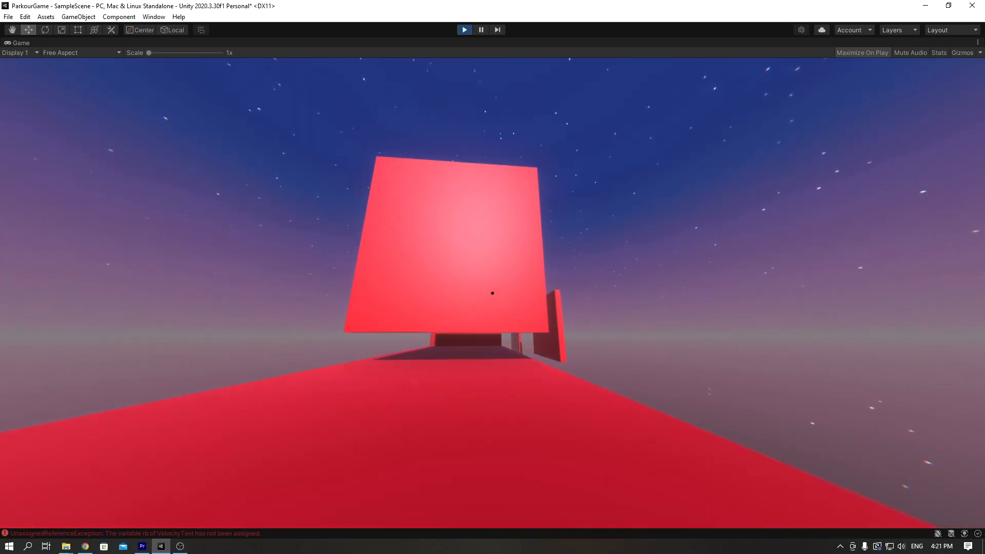